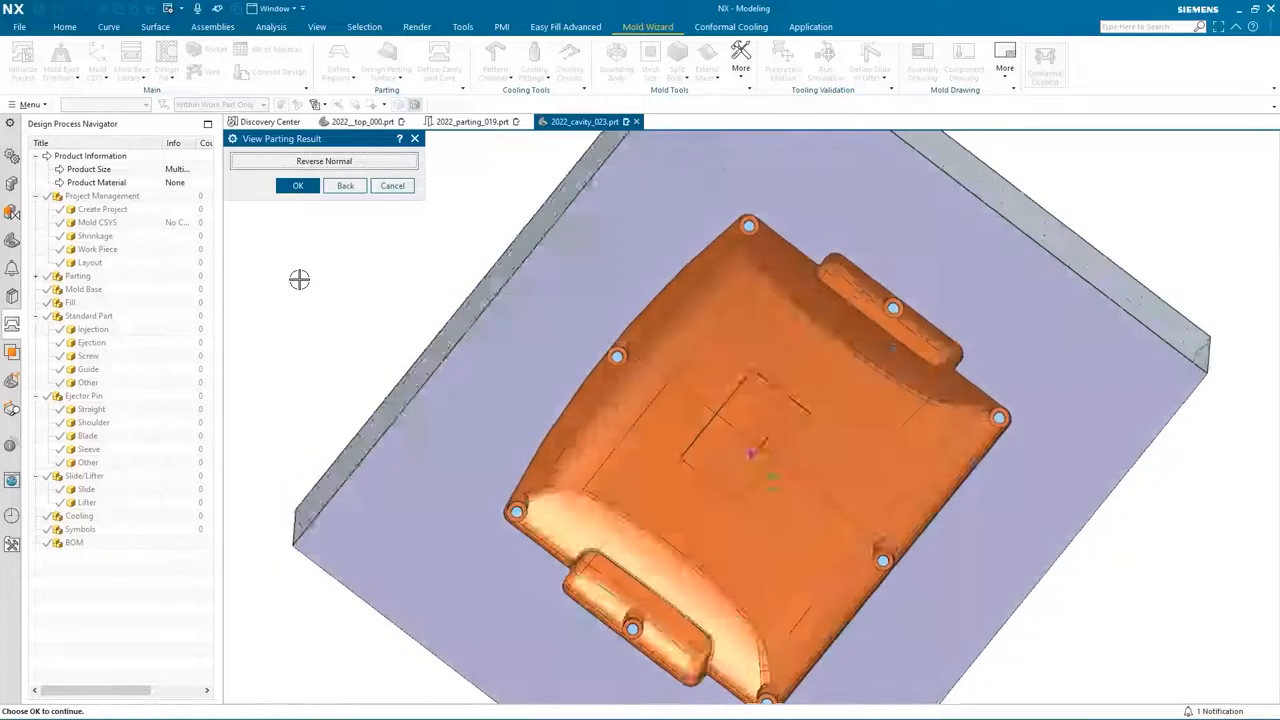
# Step: Accept the cavity parting result and select Core region in Define Cavity and Core
pyautogui.click(297, 185)
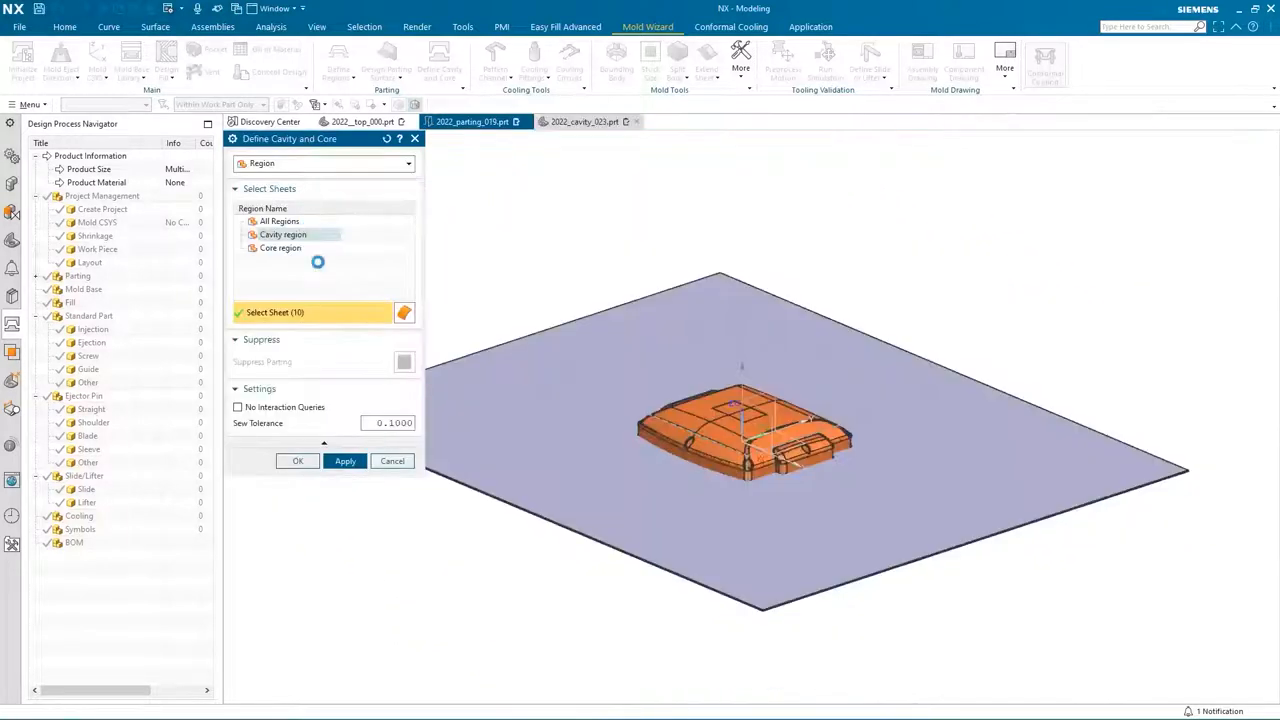
pyautogui.click(281, 247)
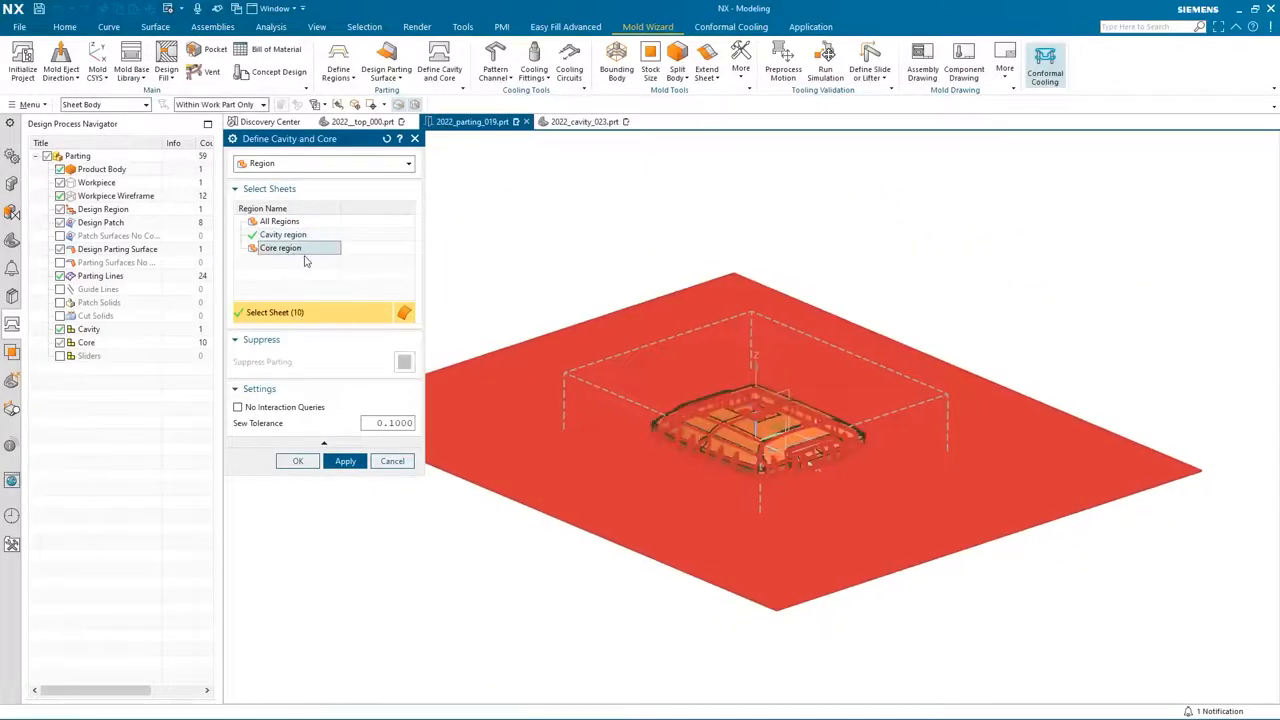